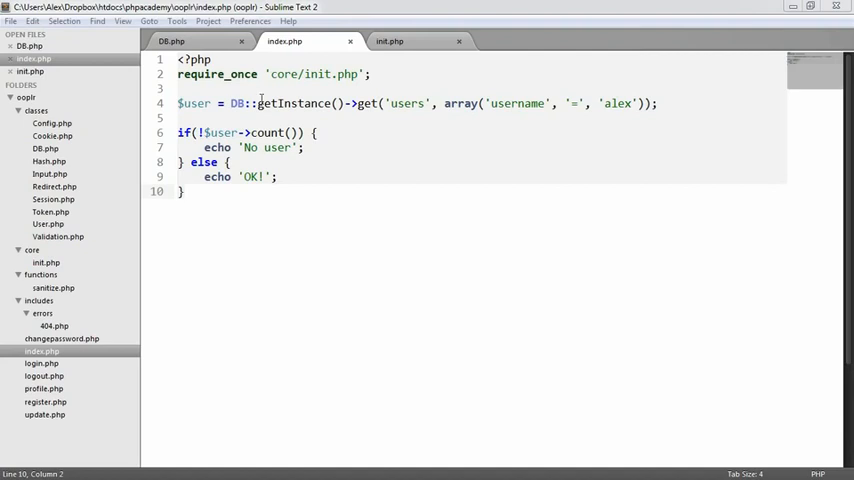
# Step: Review the get('users') query for username 'alex' in index.php, then switch to DB.php
pyautogui.doubleClick(406, 104)
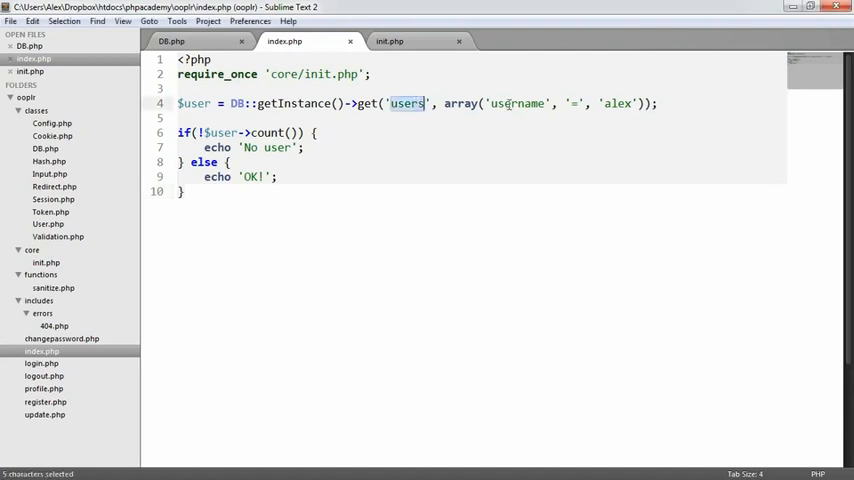
pyautogui.click(408, 104)
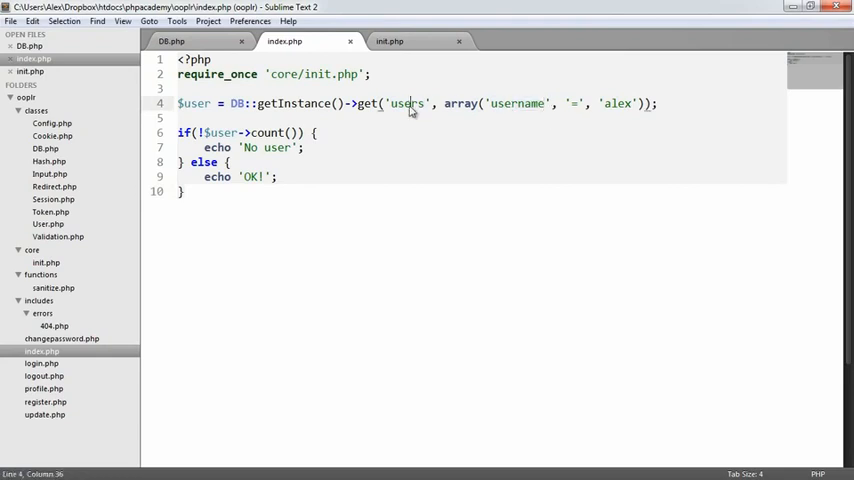
pyautogui.doubleClick(516, 104)
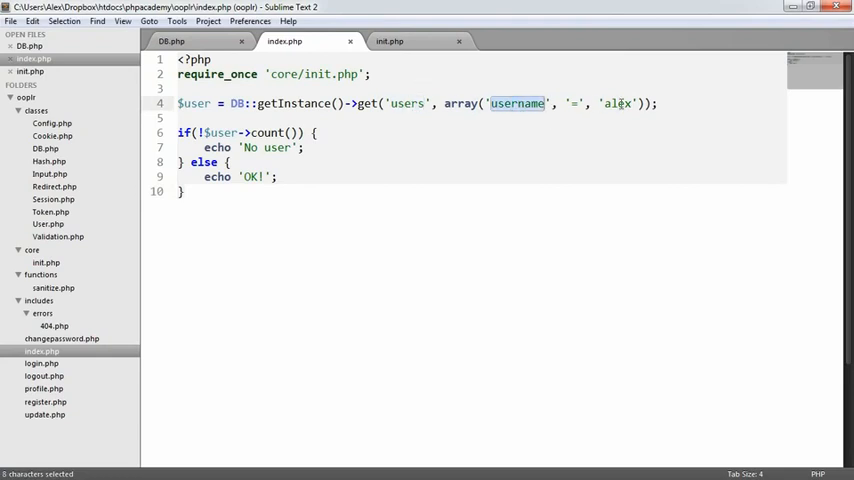
pyautogui.doubleClick(616, 104)
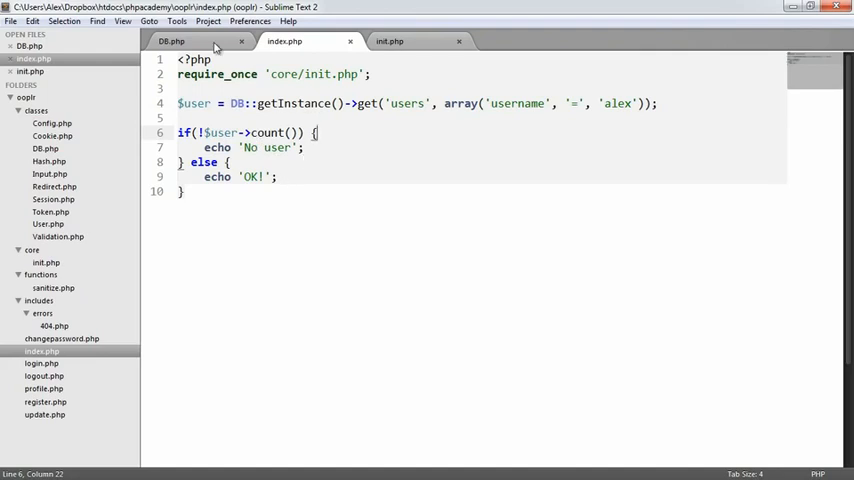
pyautogui.click(172, 40)
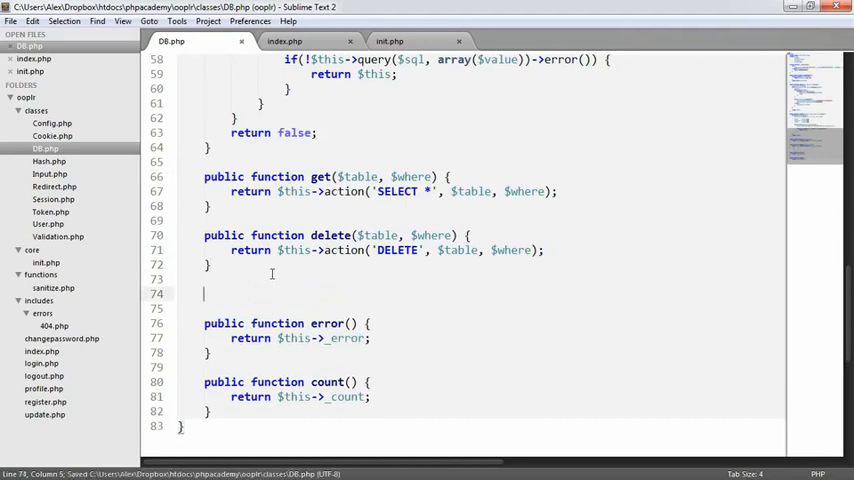
# Step: Write public function results() returning $this->_results, checking the _results property name
pyautogui.write('public function')
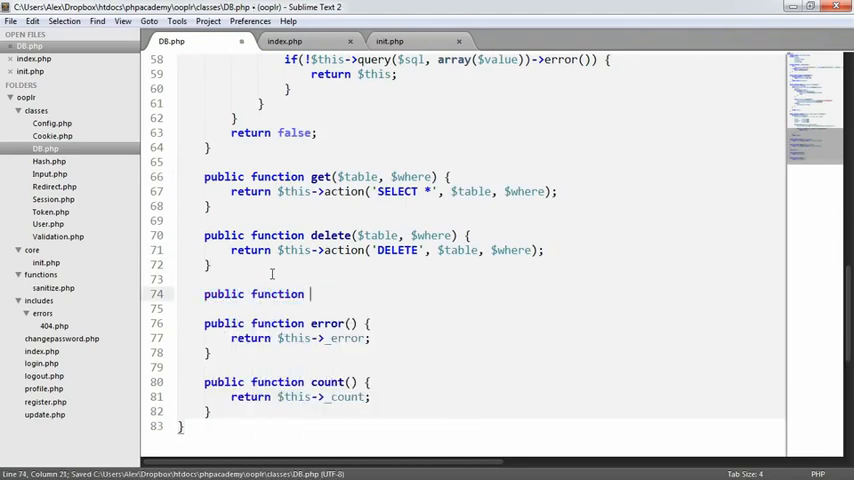
pyautogui.write('results() {')
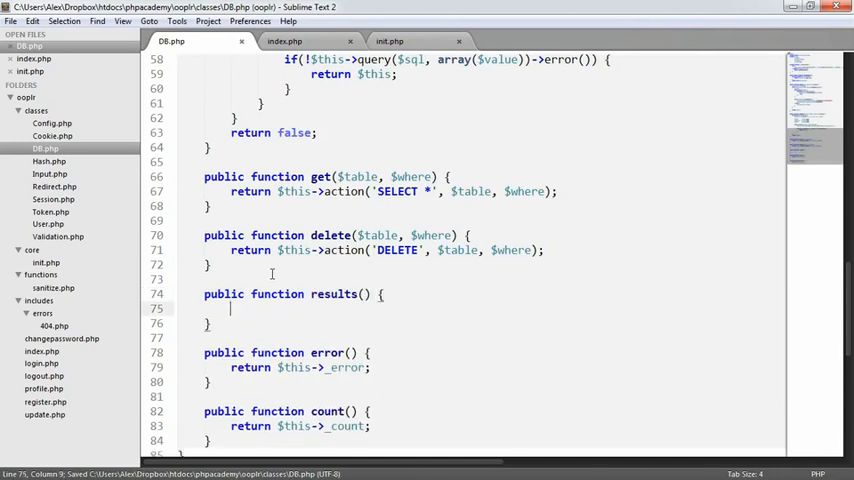
pyautogui.write('return')
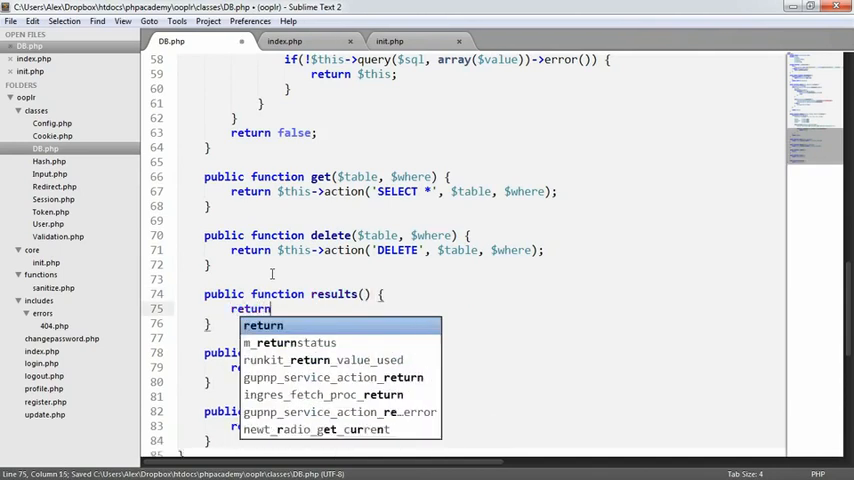
pyautogui.write('$this->_r')
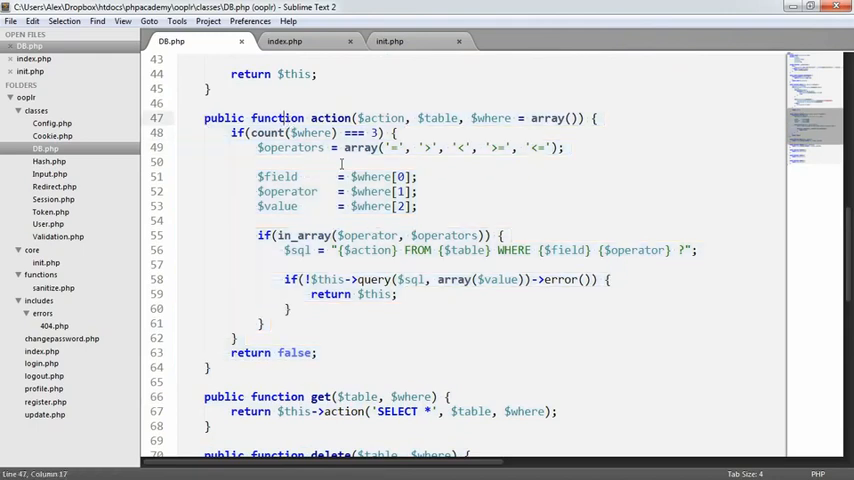
pyautogui.scroll(3)
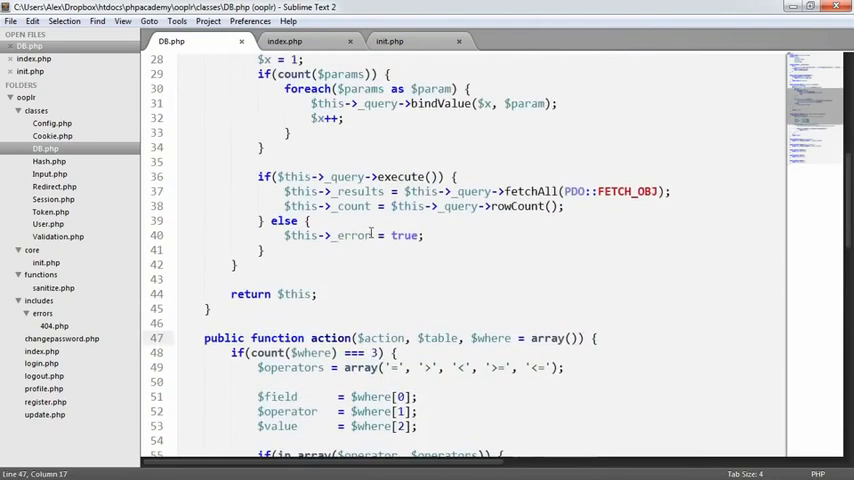
pyautogui.scroll(3)
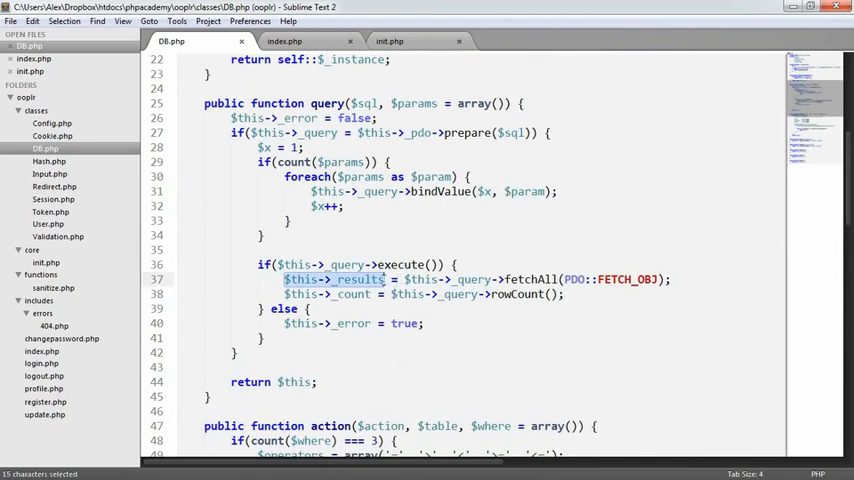
pyautogui.click(364, 280)
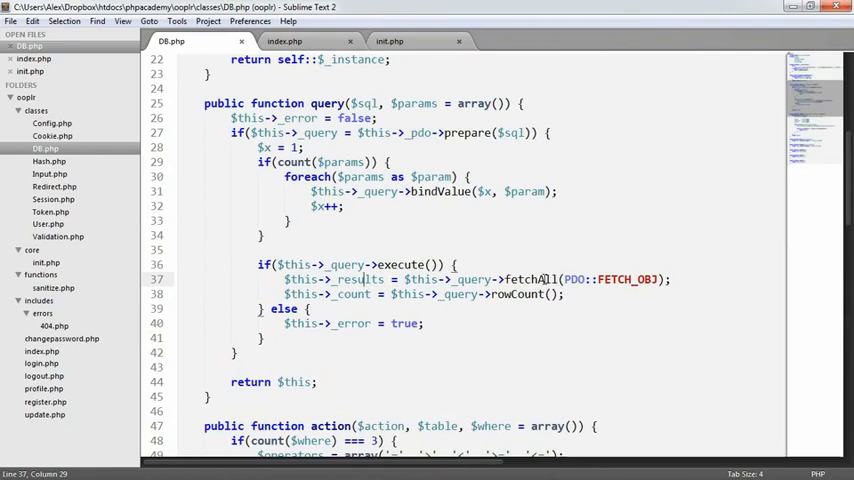
pyautogui.moveTo(604, 284)
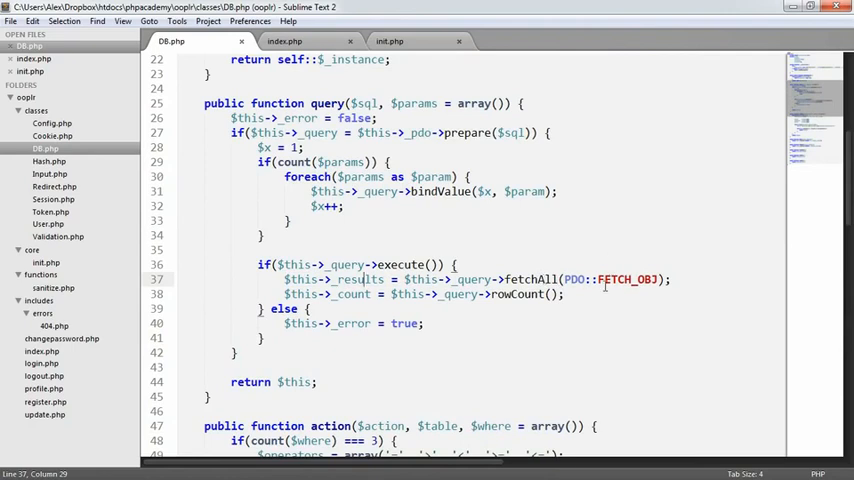
# Step: Save DB.php with the new results() method and switch back to index.php
pyautogui.scroll(-3)
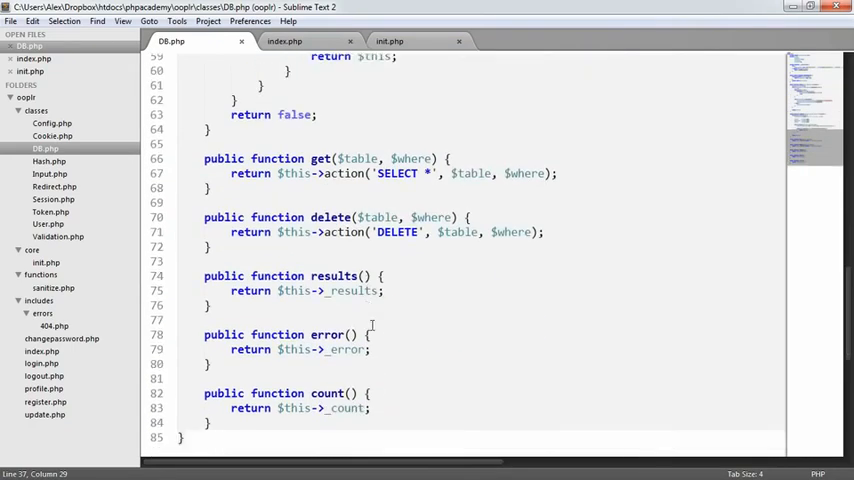
pyautogui.press('ctrl+s')
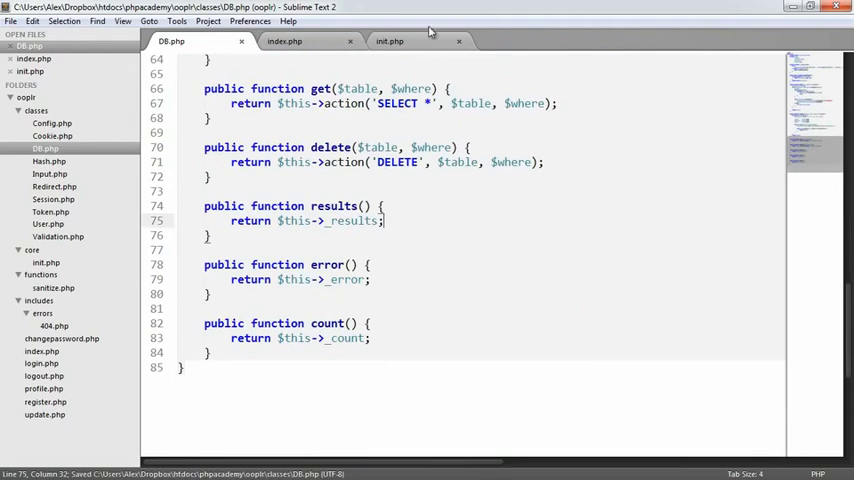
pyautogui.click(284, 40)
pyautogui.write('foreach($) {')
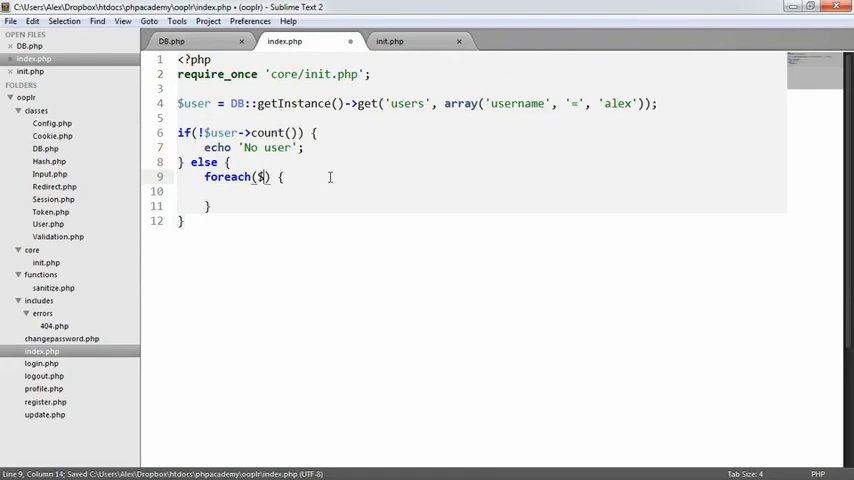
# Step: Write foreach($user->results() as $user) echoing $user->username followed by '<br>'
pyautogui.write('user->results() as')
pyautogui.click(482, 190)
pyautogui.write('echo')
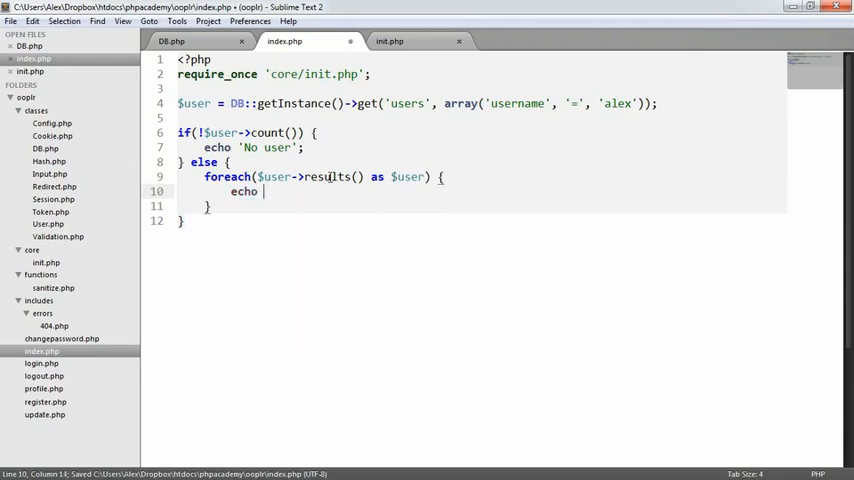
pyautogui.write('$userna,e;')
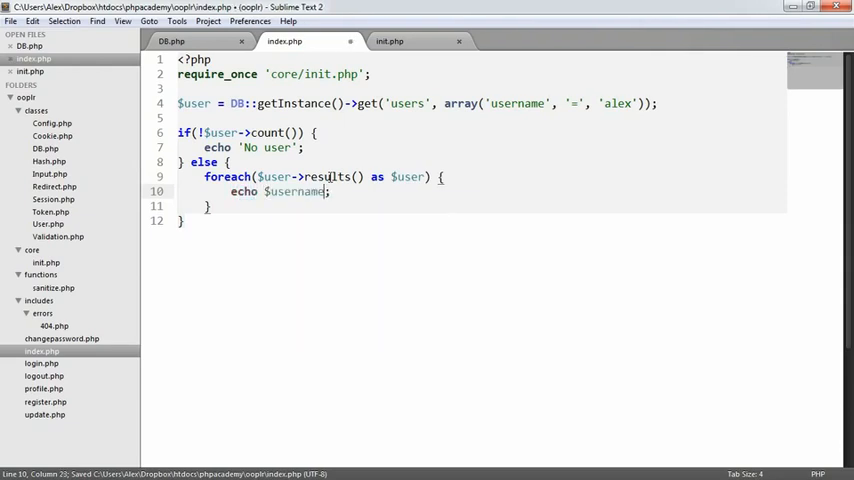
pyautogui.write(", ''")
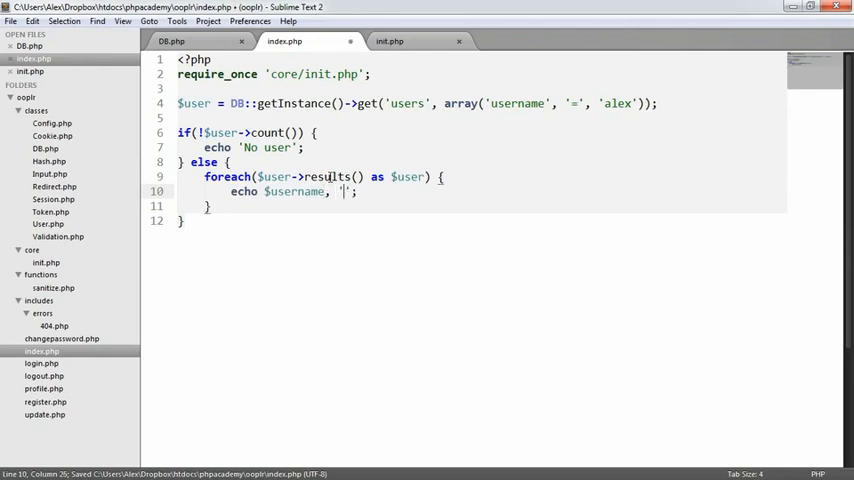
pyautogui.write('<br>')
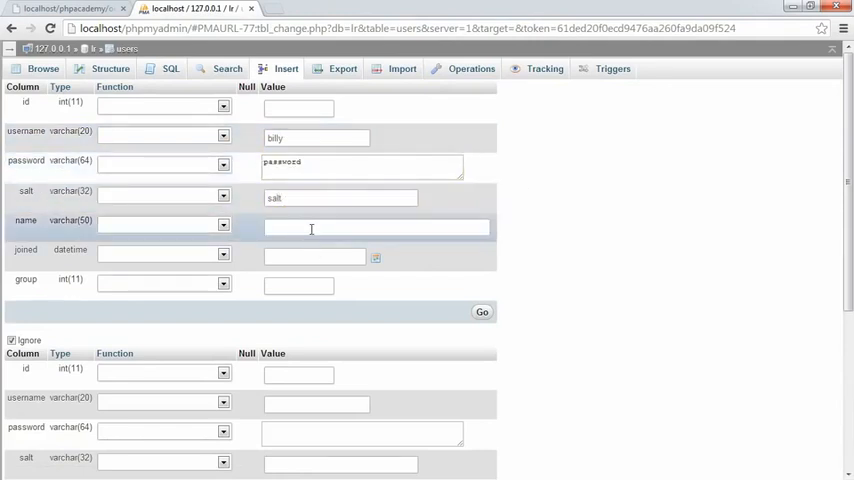
pyautogui.write('Billy Garrett')
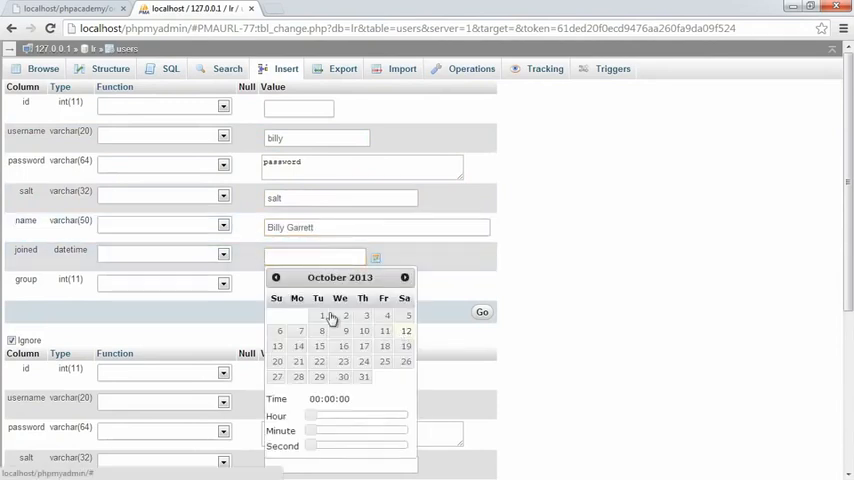
pyautogui.click(404, 332)
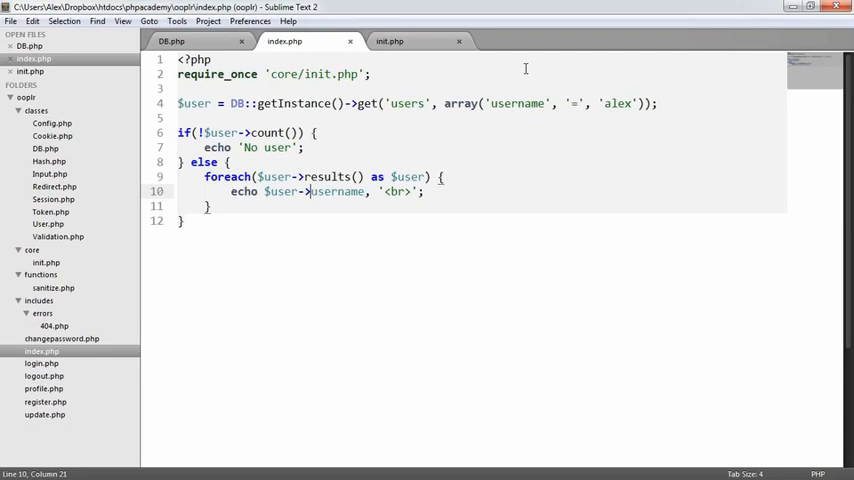
# Step: Save index.php and replace the get() lookup with query("SELECT * FROM users")
pyautogui.press('ctrl+s')
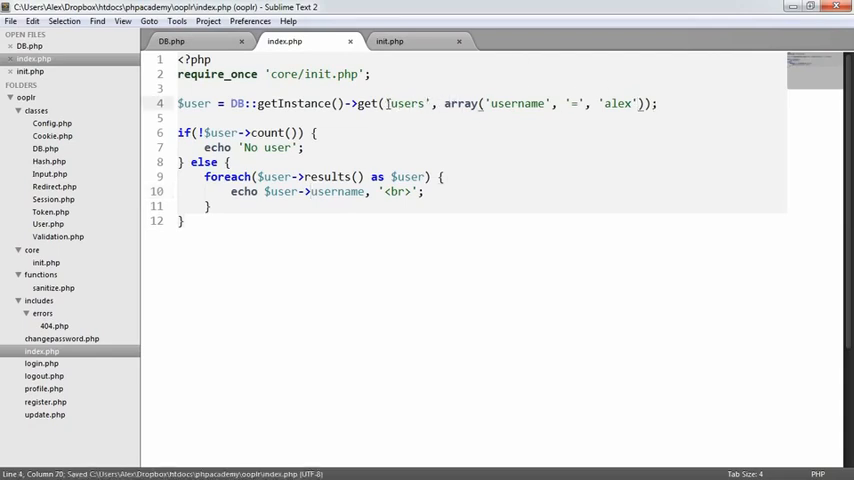
pyautogui.doubleClick(364, 104)
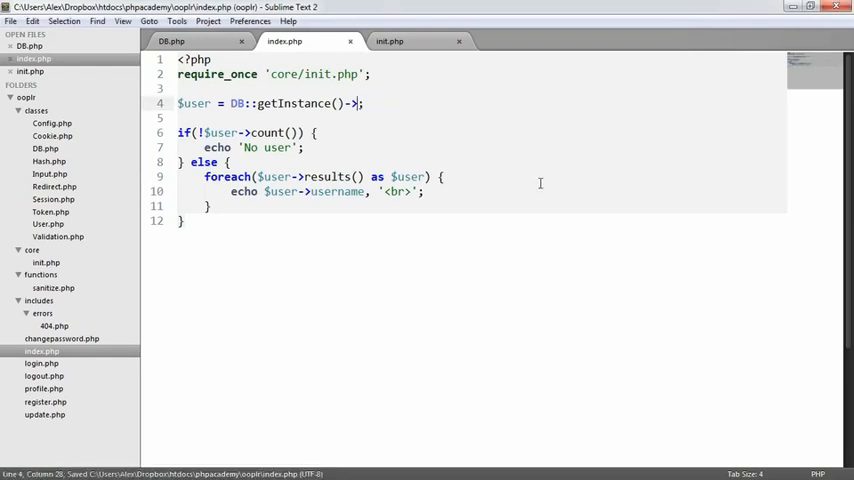
pyautogui.write('query()')
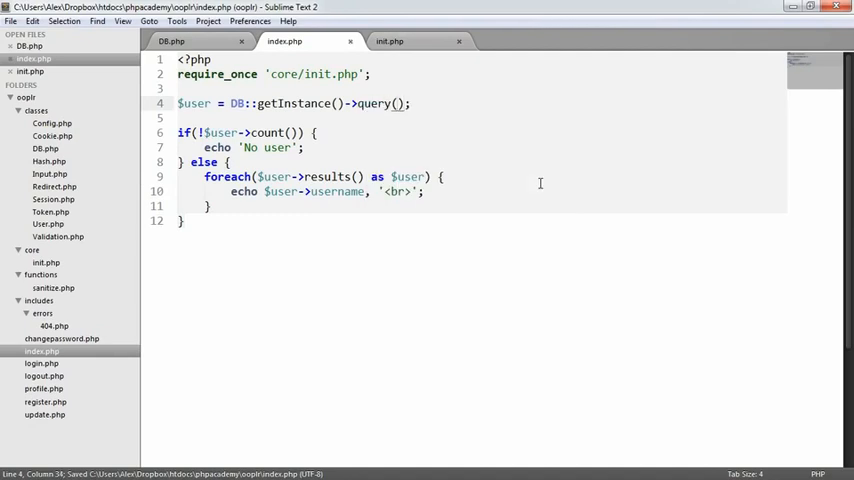
pyautogui.write('""')
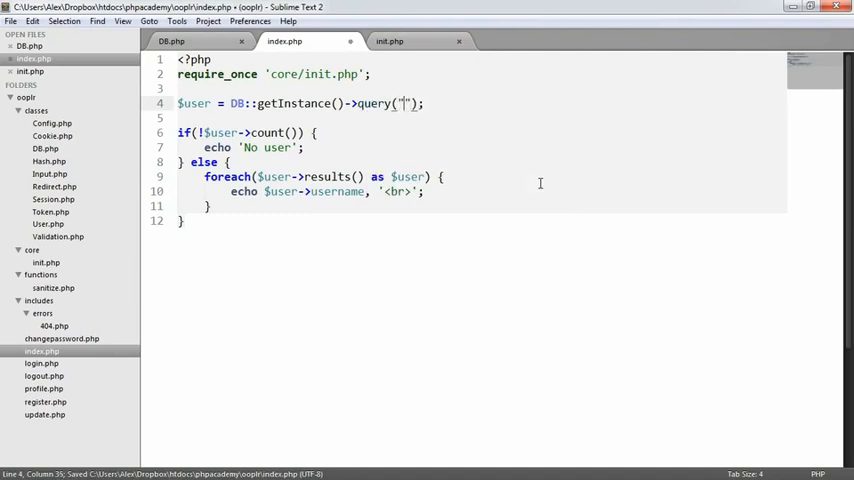
pyautogui.write('SELECT')
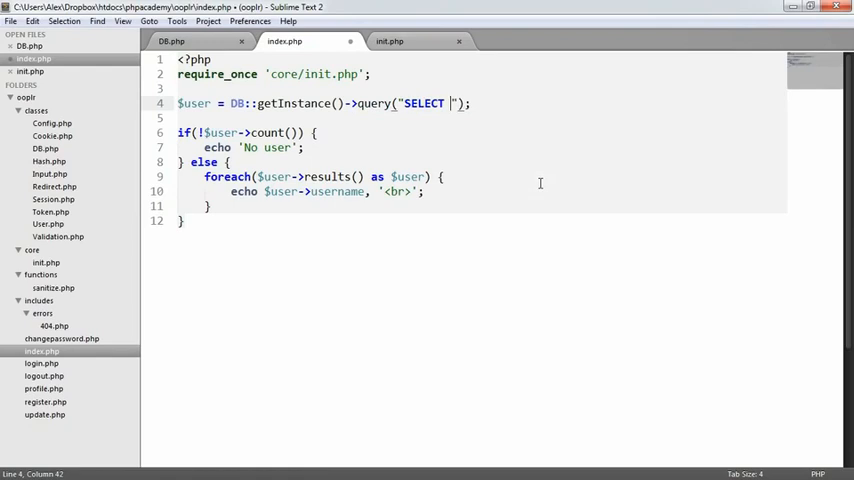
pyautogui.write('* FROM user')
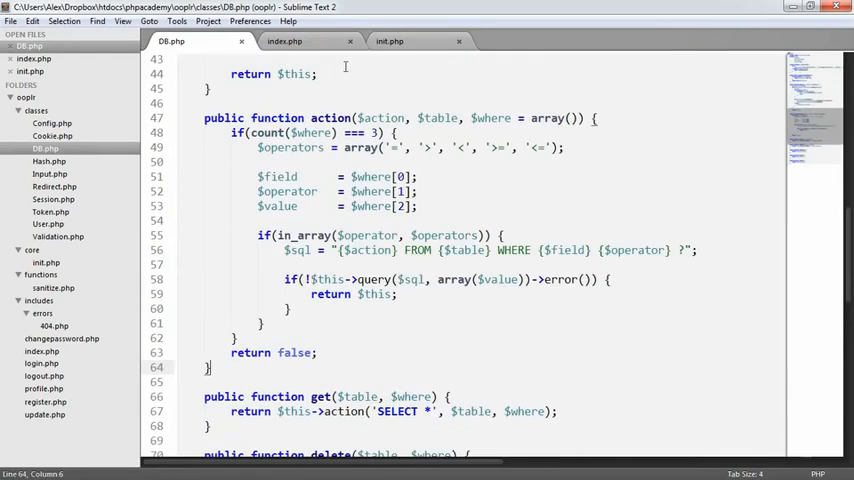
# Step: Undo back to get('users', array('username','=','alex')) and clear the else branch's loop
pyautogui.click(284, 40)
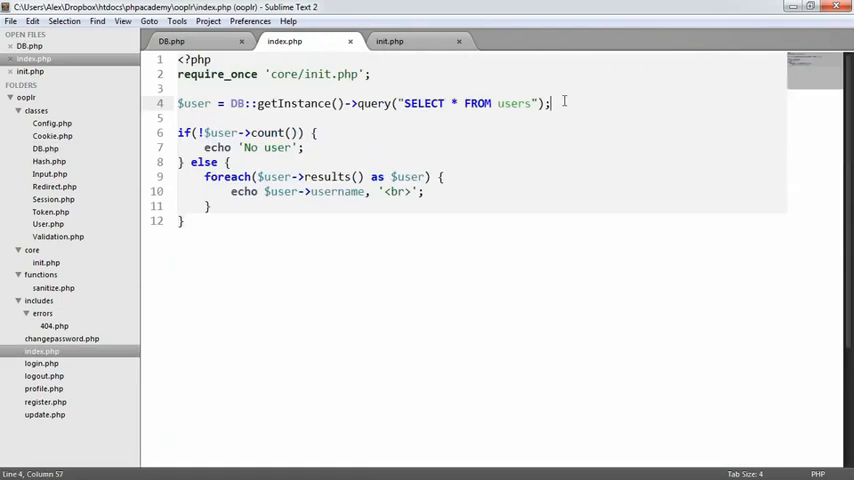
pyautogui.press('ctrl+s')
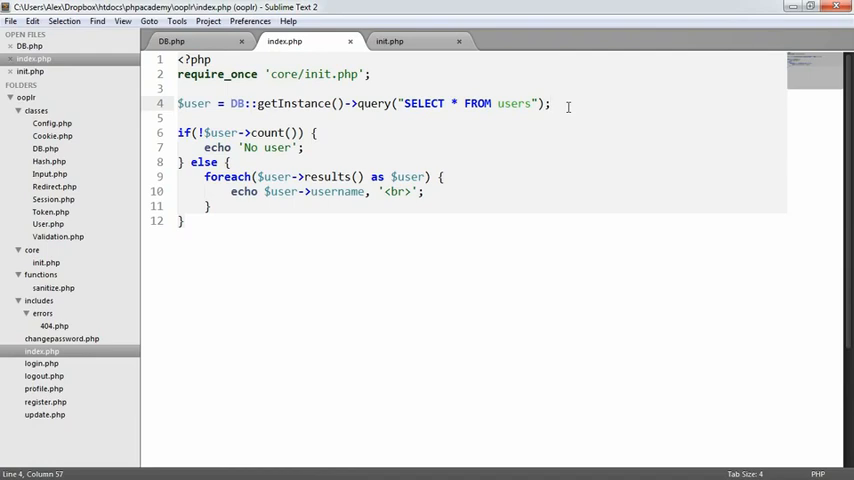
pyautogui.press('ctrl+s')
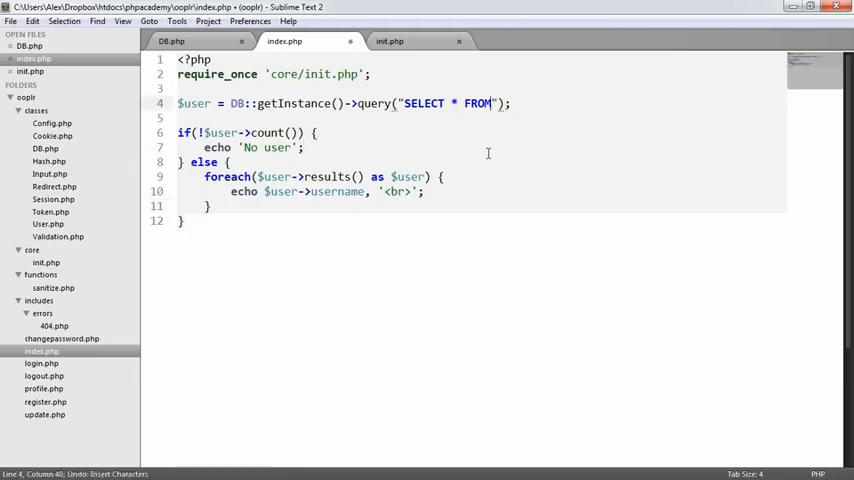
pyautogui.press('BackSpace')
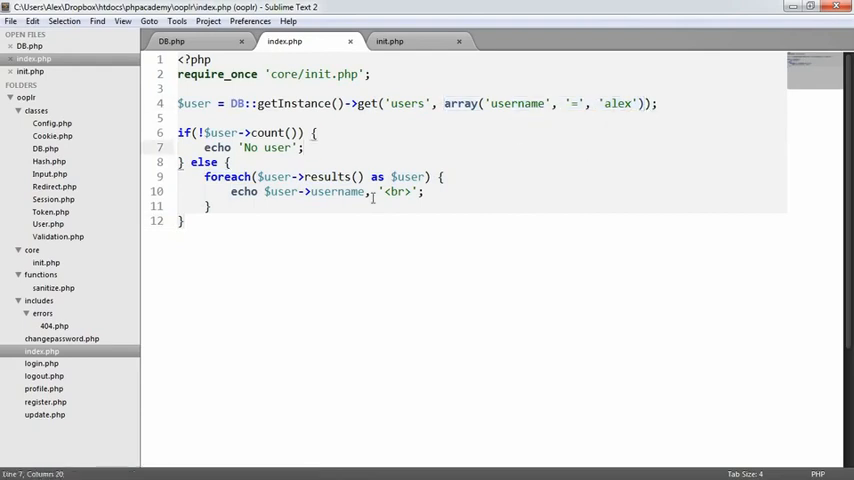
pyautogui.press('ctrl+s')
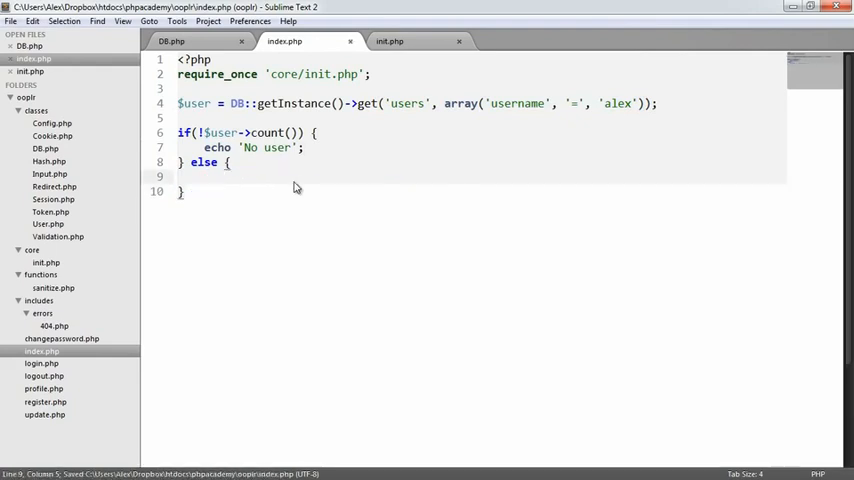
# Step: Write echo $user->results()[0]->username in the else branch
pyautogui.write('echo $user->results()[0];')
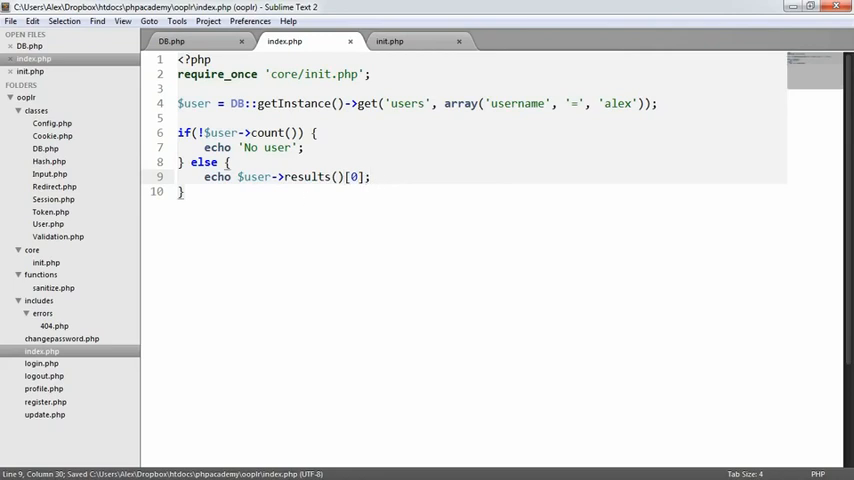
pyautogui.write('->')
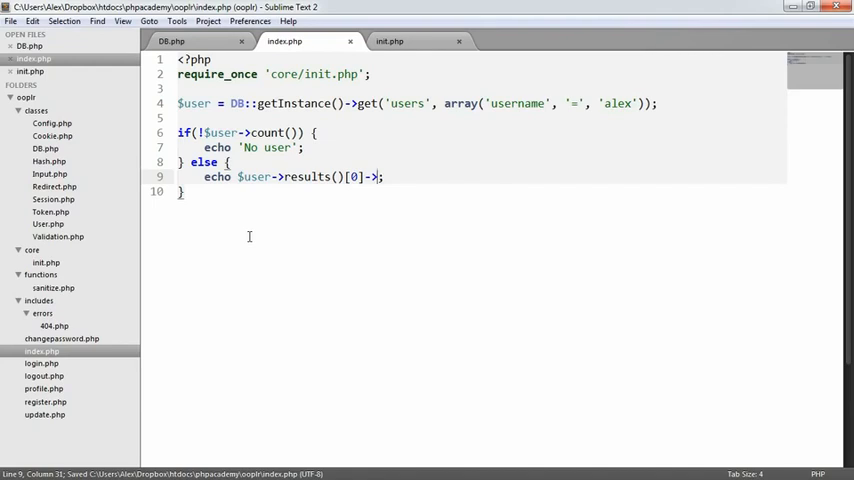
pyautogui.write('username')
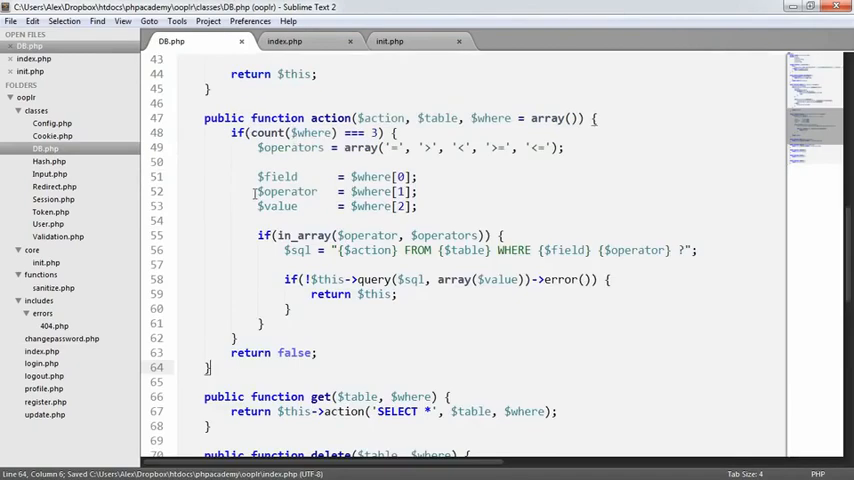
# Step: Write public function first() returning $this->results()[0] below results() in DB.php
pyautogui.scroll(-3)
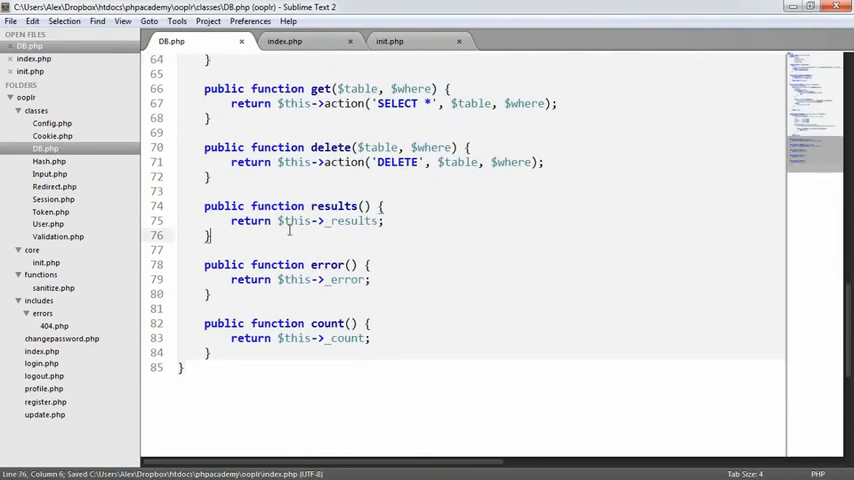
pyautogui.write('public')
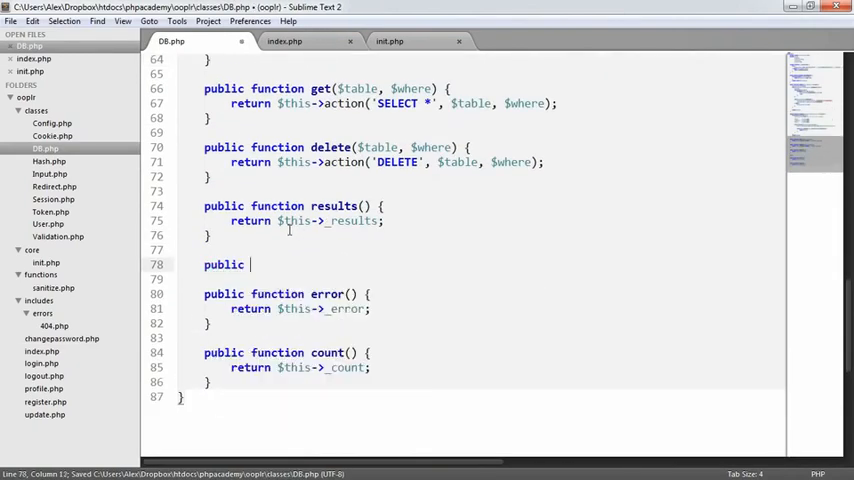
pyautogui.write('function first() {')
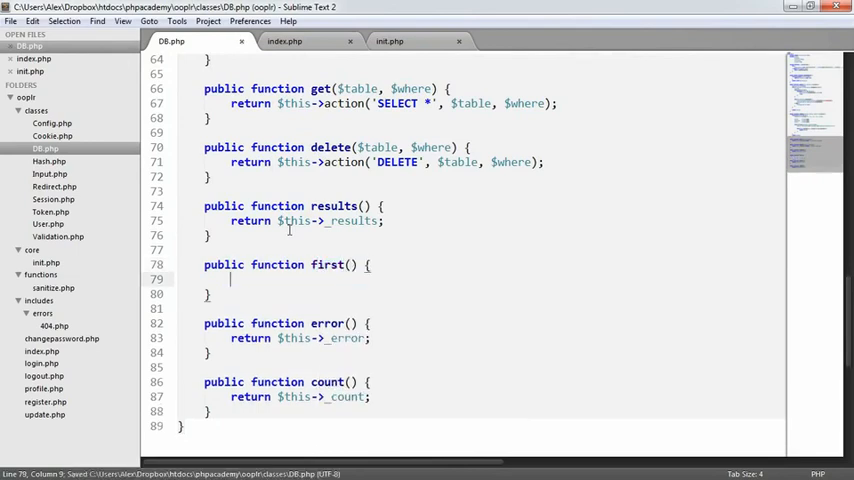
pyautogui.write('return $thi')
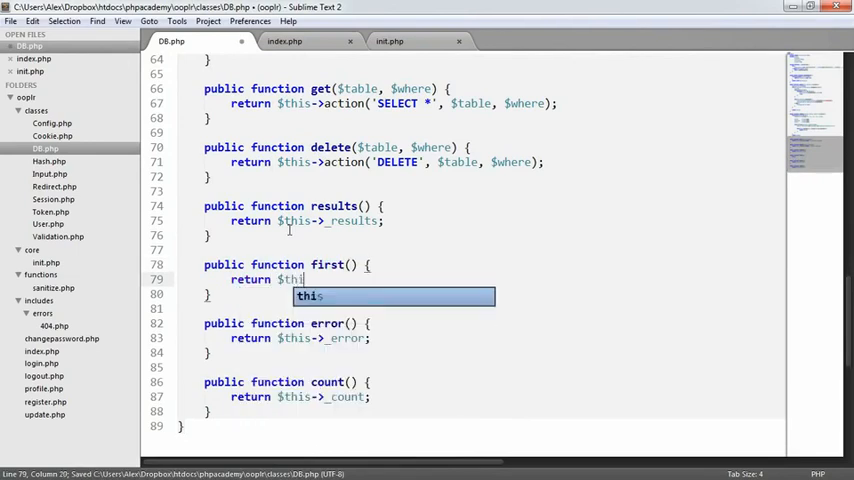
pyautogui.write('_result[0];')
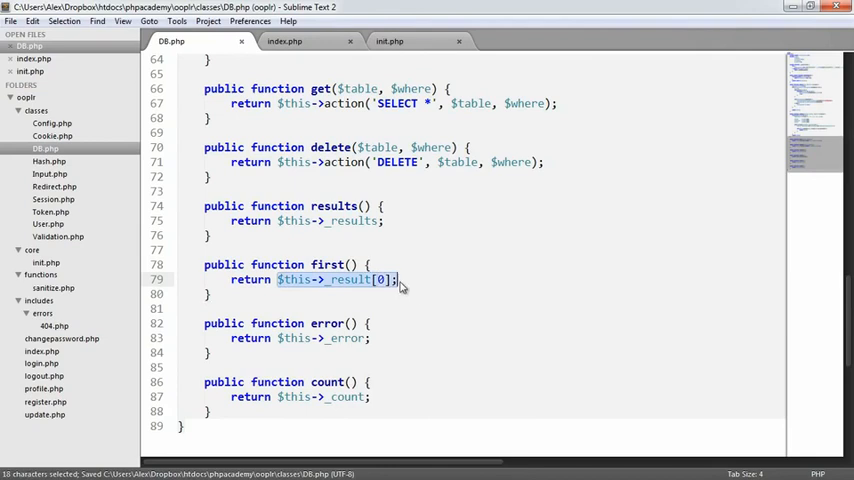
pyautogui.write('t')
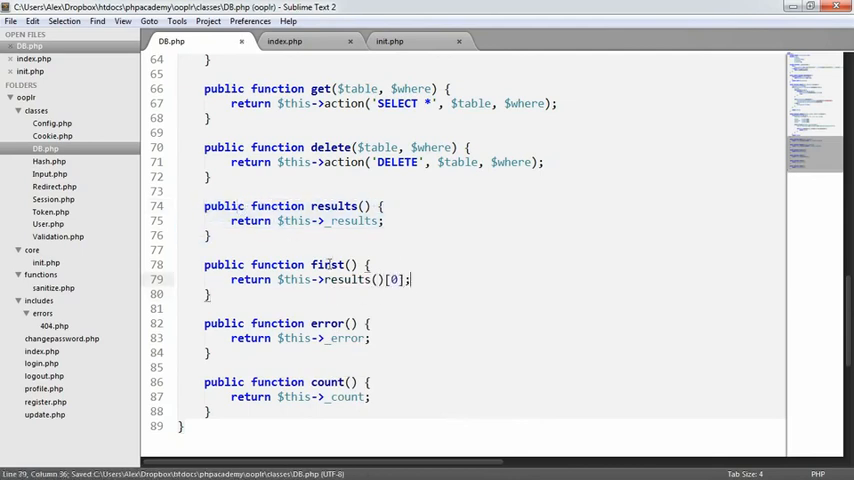
# Step: Back in index.php, write echo $user->first()->username; in the else branch
pyautogui.click(284, 40)
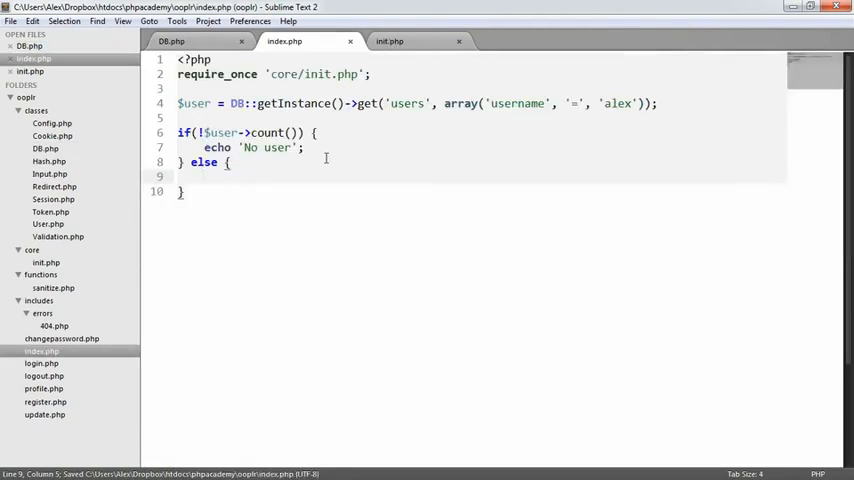
pyautogui.write('echo $')
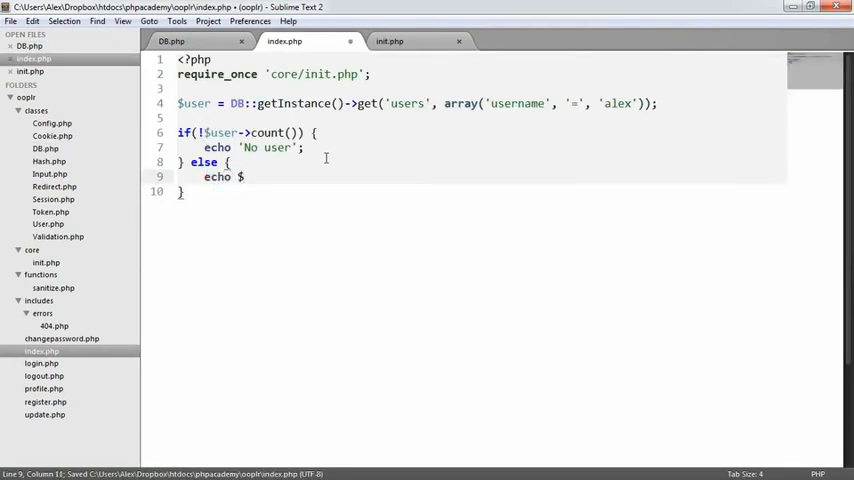
pyautogui.write('$user->first(')
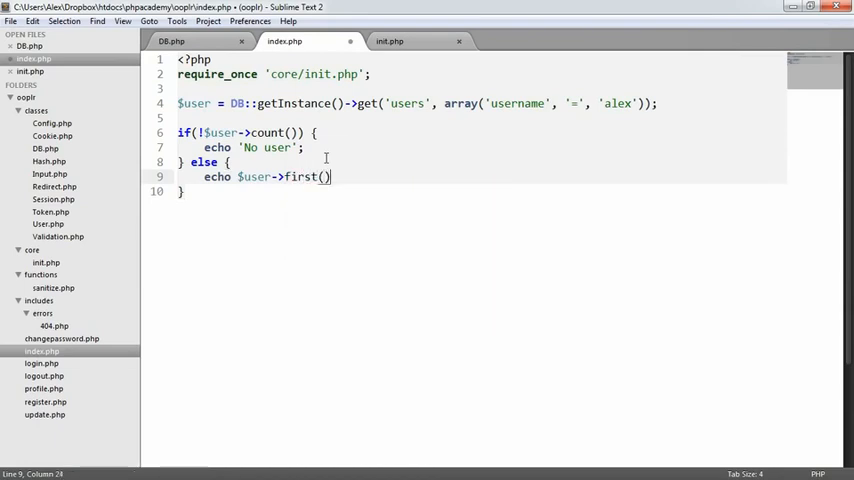
pyautogui.write('->username;')
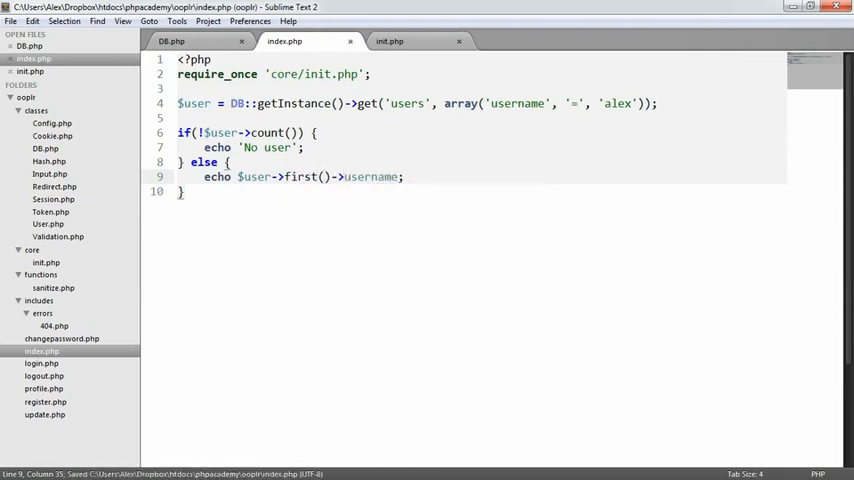